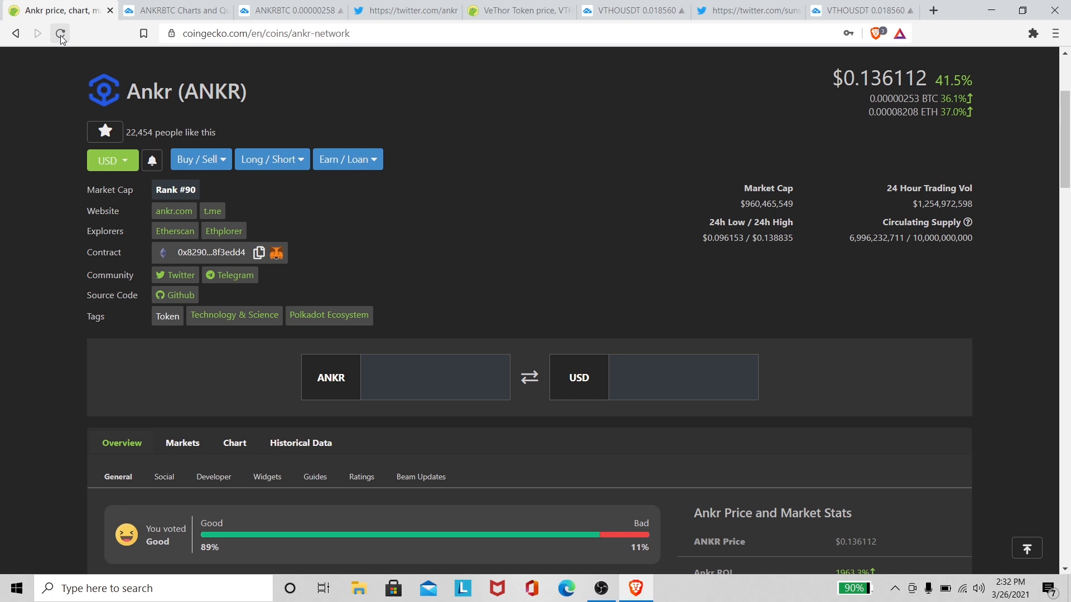
Reload the Ankr (ANKR) page repeatedly until the live price shows $0.135739, up 40.5%, rank #90.
{"action": "left_click", "coordinate": [59, 32]}
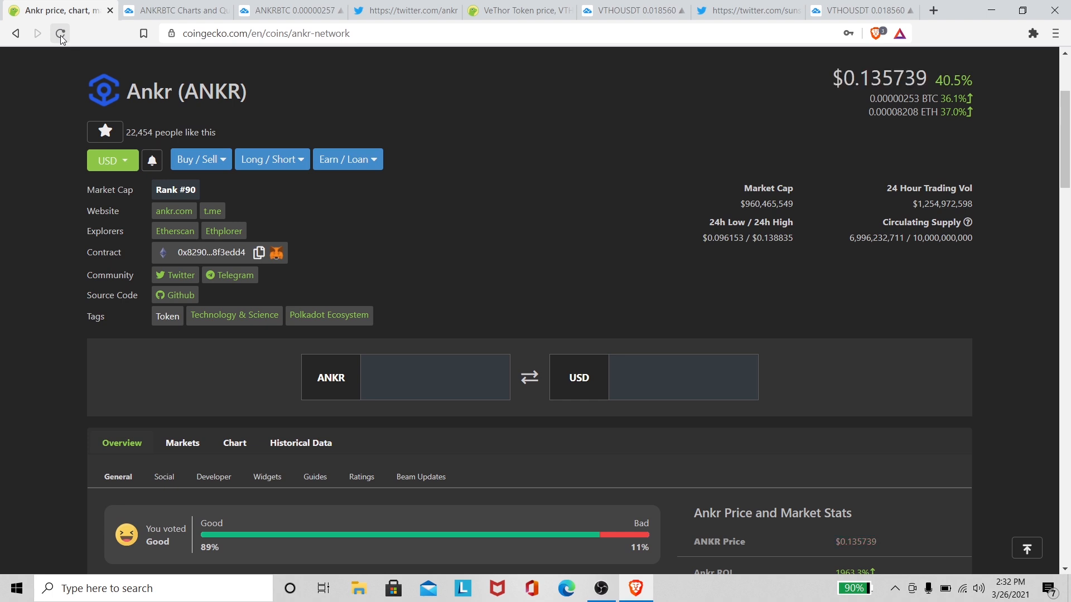
{"action": "left_click", "coordinate": [59, 34]}
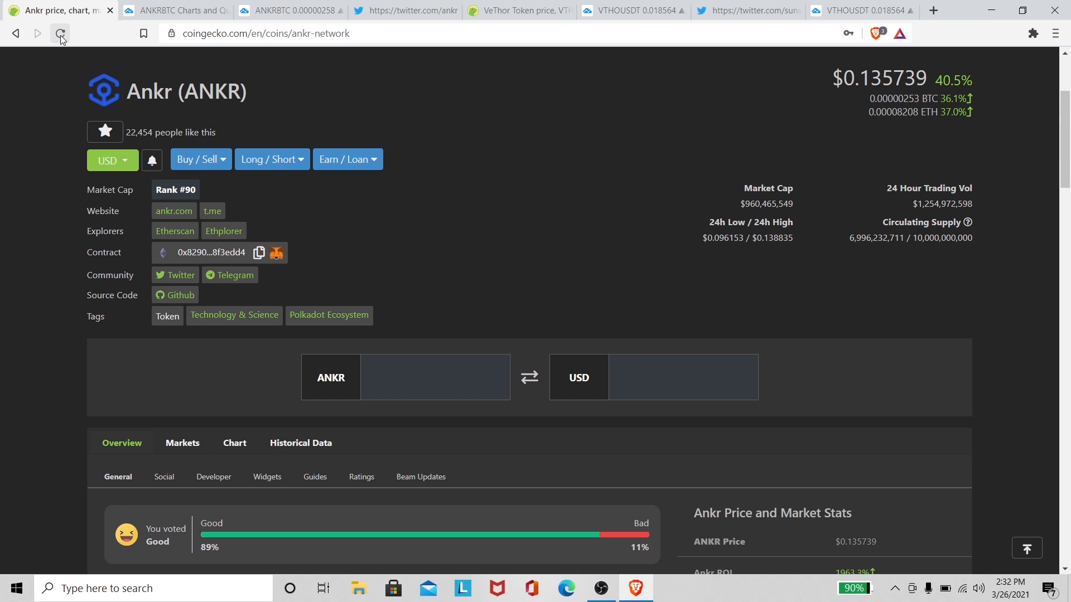
{"action": "left_click", "coordinate": [59, 32]}
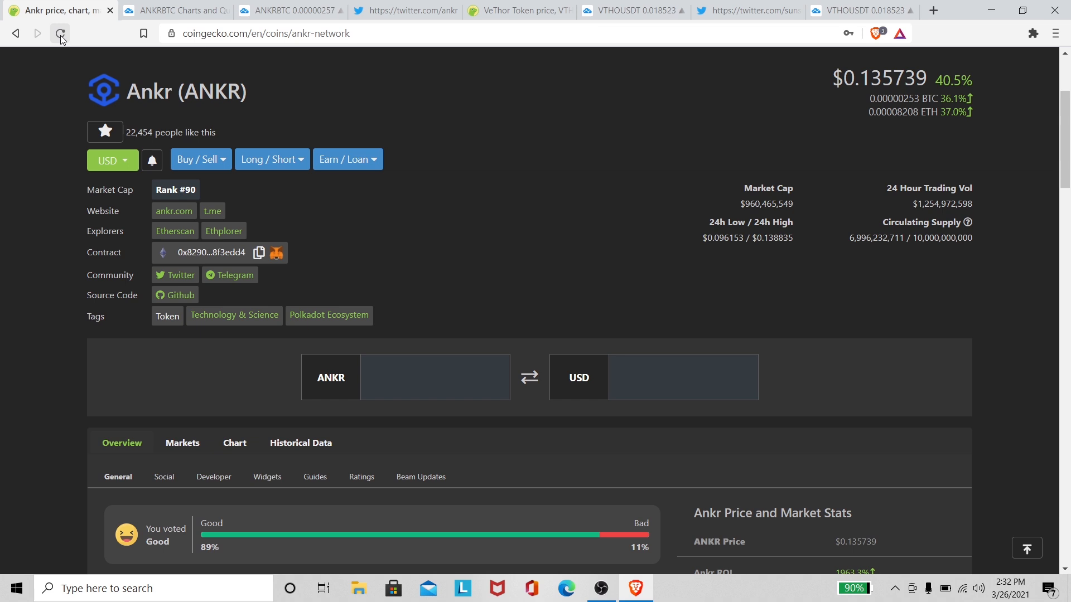
{"action": "left_click", "coordinate": [59, 33]}
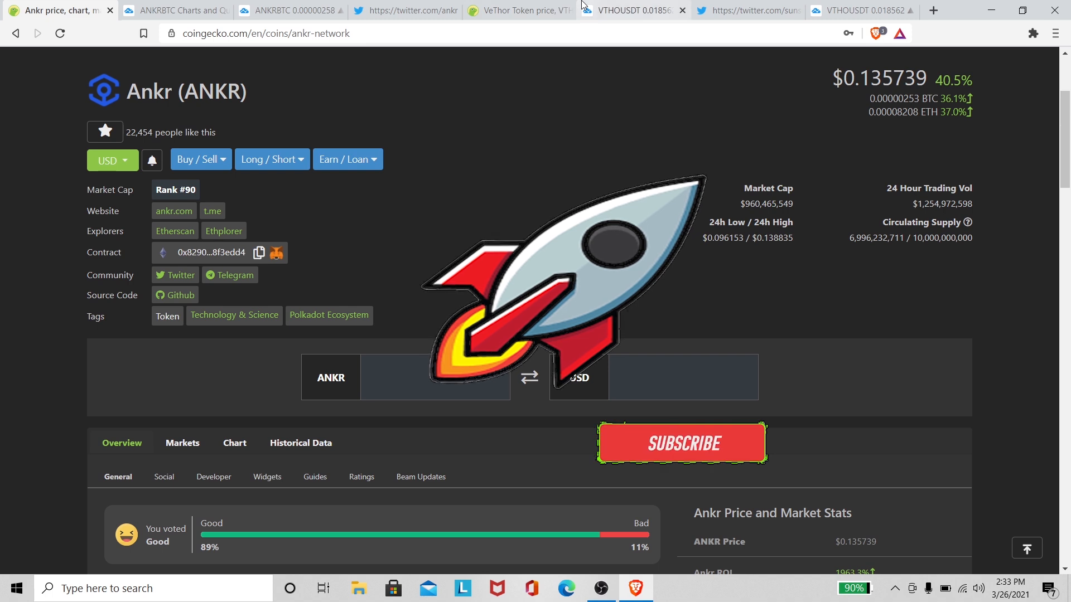
{"action": "left_click", "coordinate": [680, 443]}
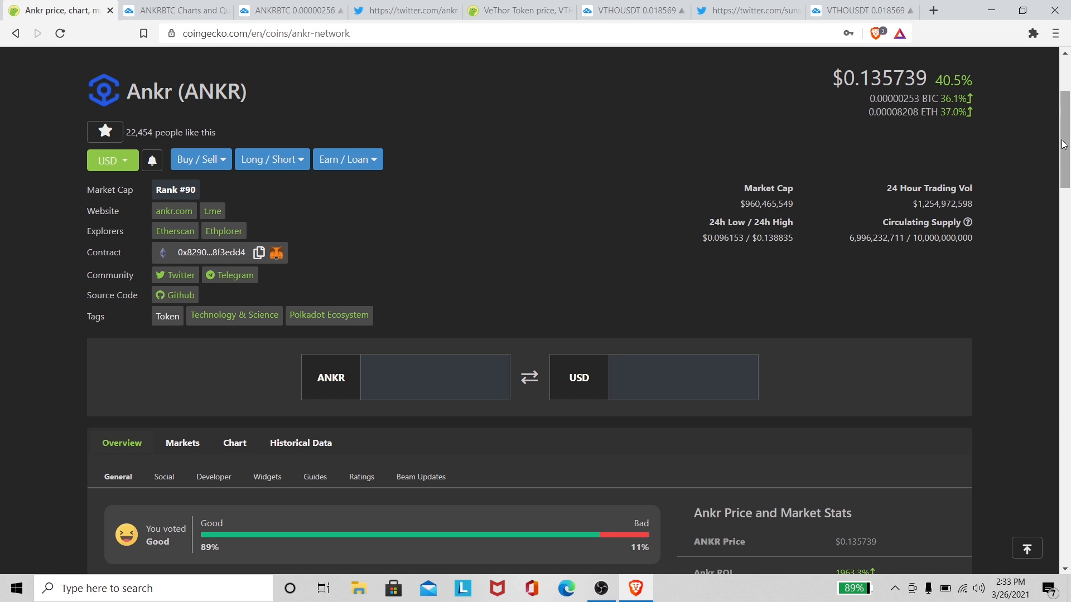
{"action": "mouse_move", "coordinate": [697, 214]}
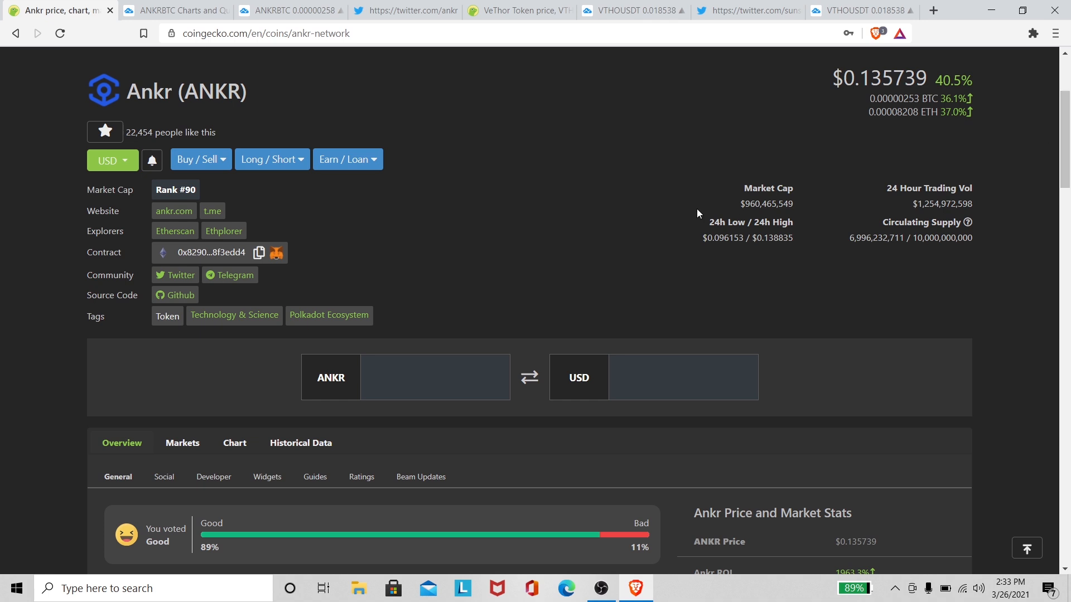
{"action": "mouse_move", "coordinate": [640, 238]}
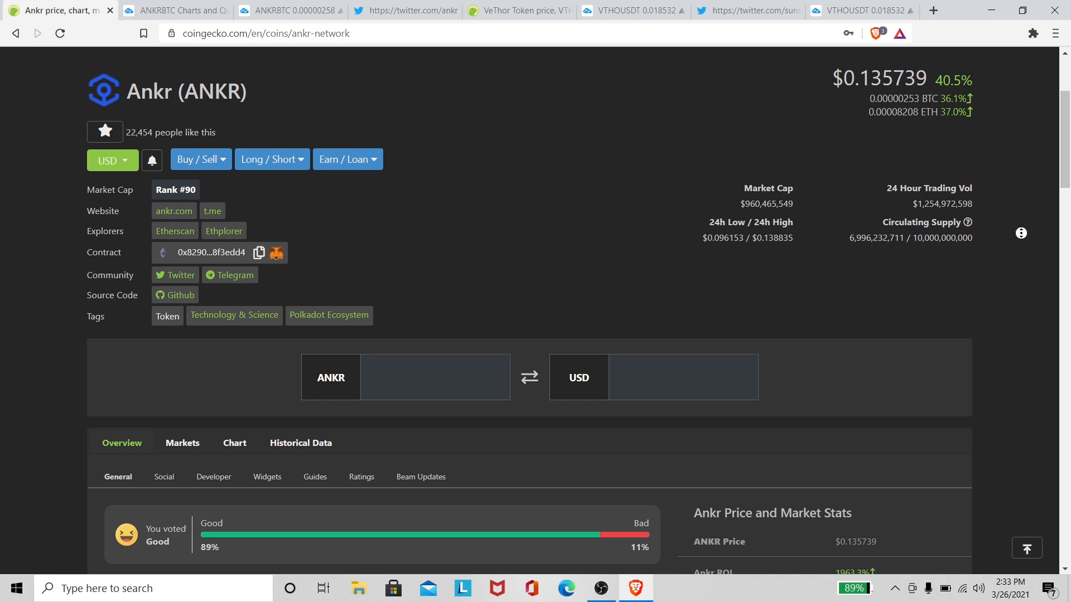
{"action": "scroll", "scroll_direction": "down", "scroll_amount": 3}
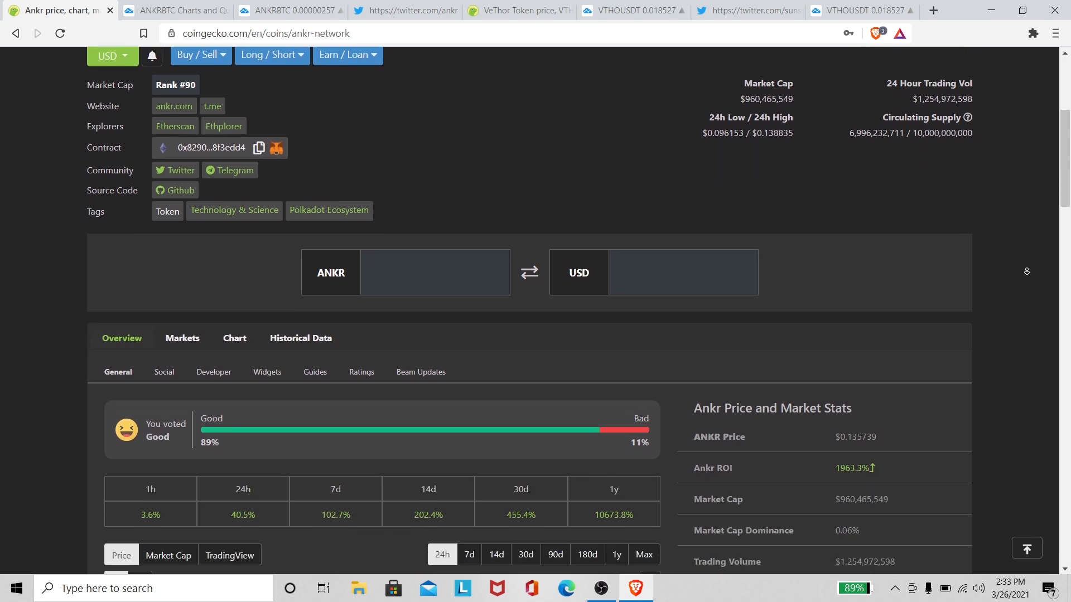
{"action": "scroll", "scroll_direction": "down", "scroll_amount": 3}
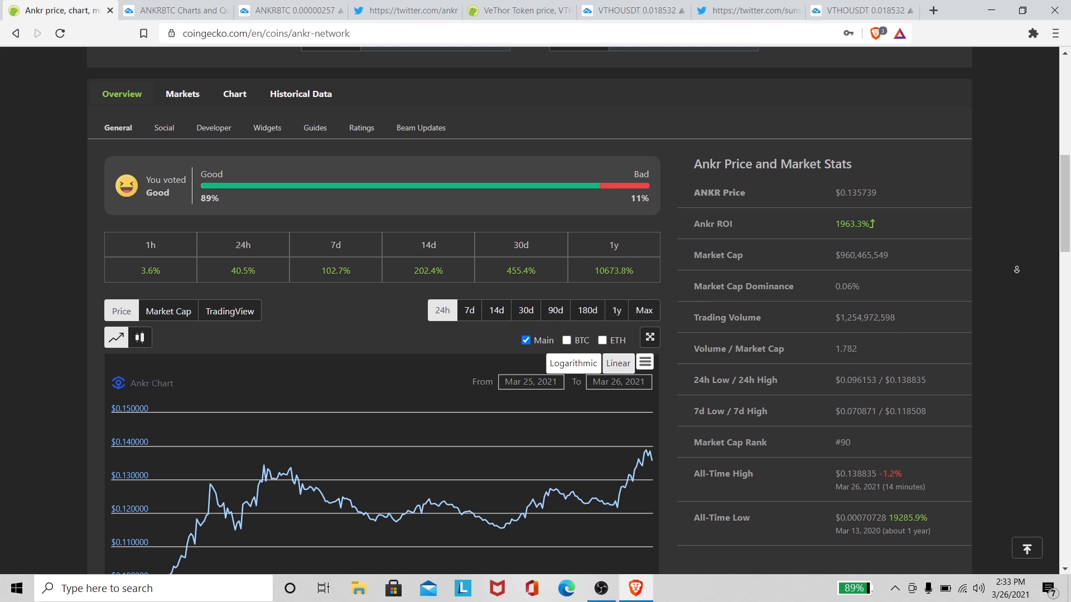
{"action": "scroll", "scroll_direction": "down", "scroll_amount": 3}
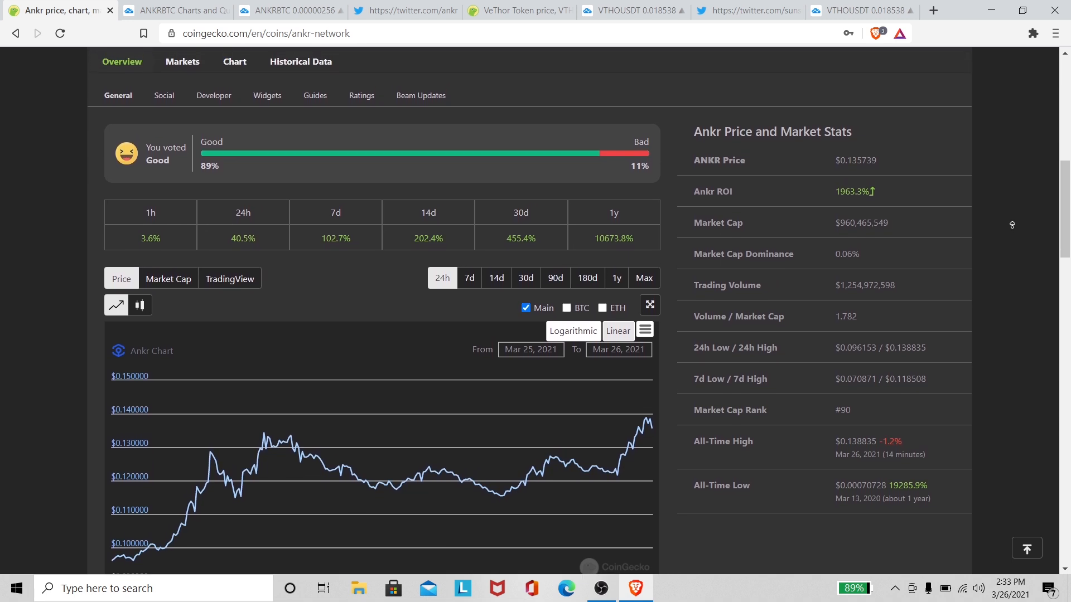
{"action": "scroll", "scroll_direction": "up", "scroll_amount": 3}
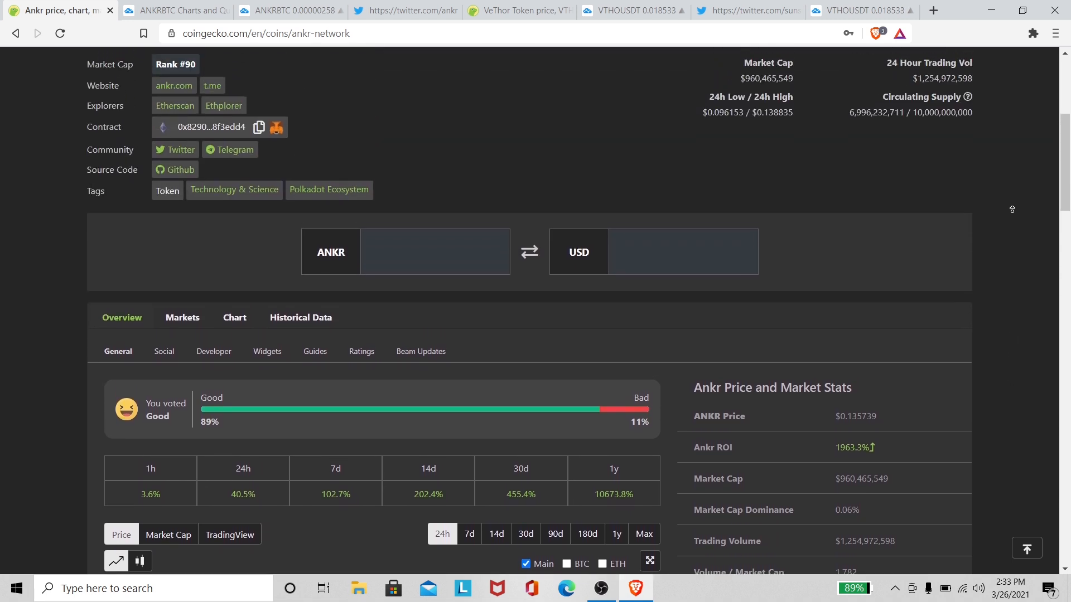
{"action": "scroll", "scroll_direction": "up", "scroll_amount": 3}
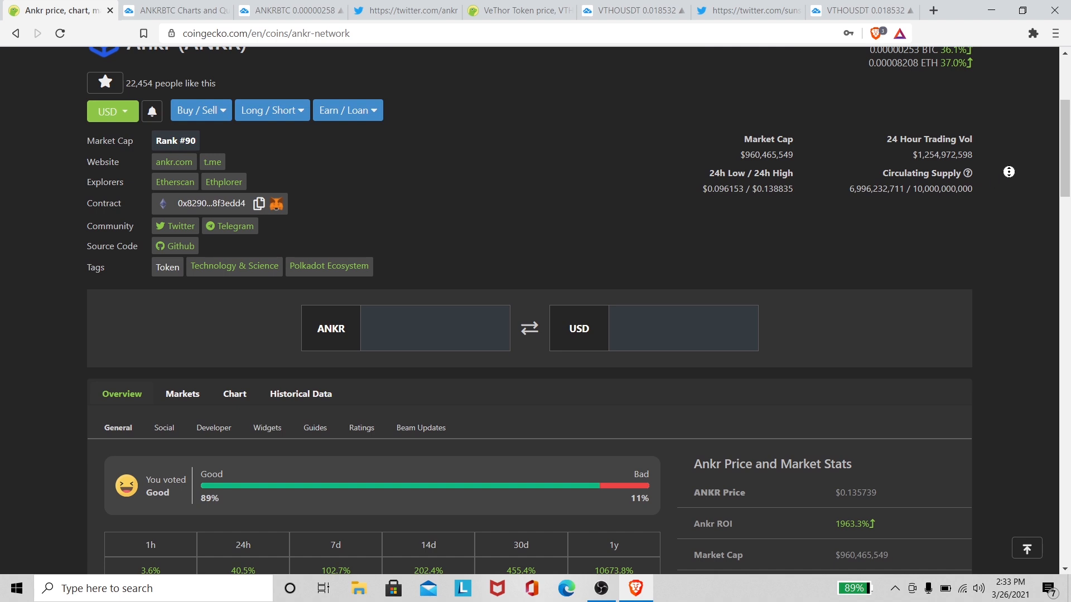
{"action": "scroll", "scroll_direction": "up", "scroll_amount": 3}
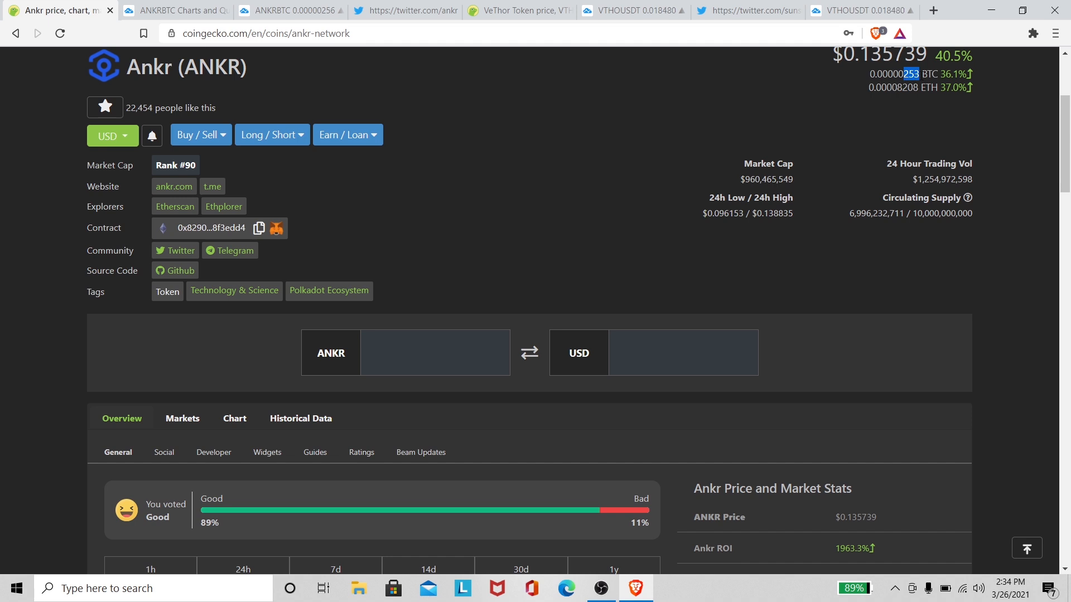
{"action": "mouse_move", "coordinate": [871, 82]}
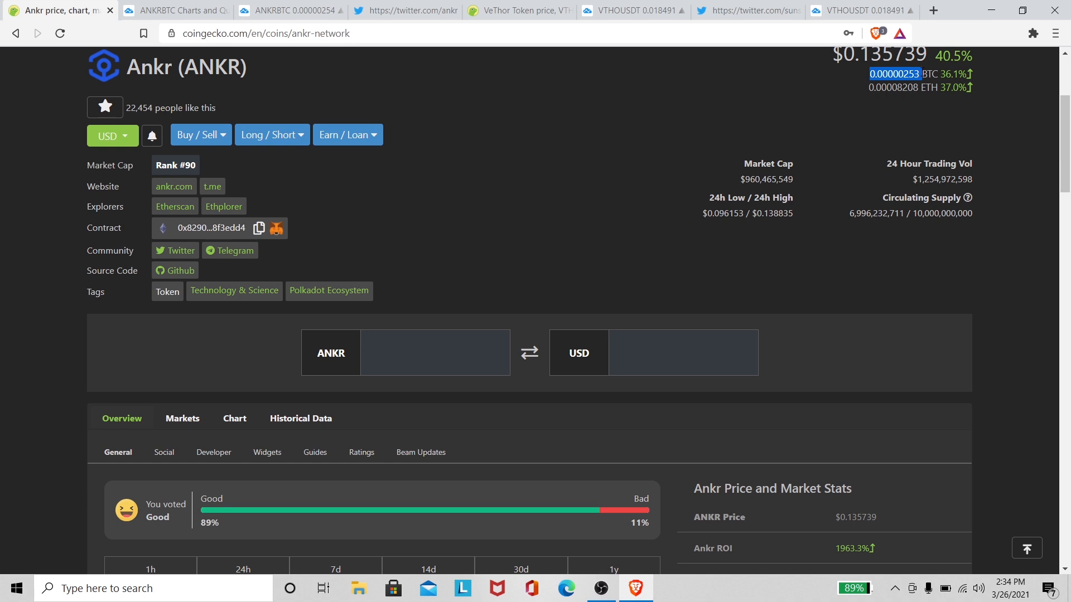
{"action": "mouse_move", "coordinate": [851, 95]}
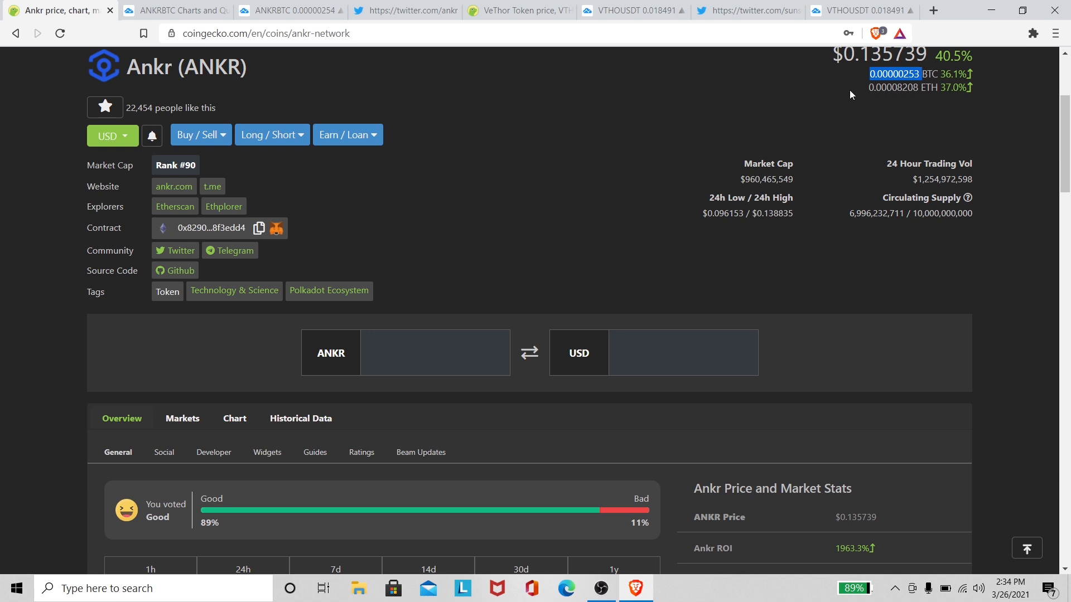
{"action": "mouse_move", "coordinate": [829, 100]}
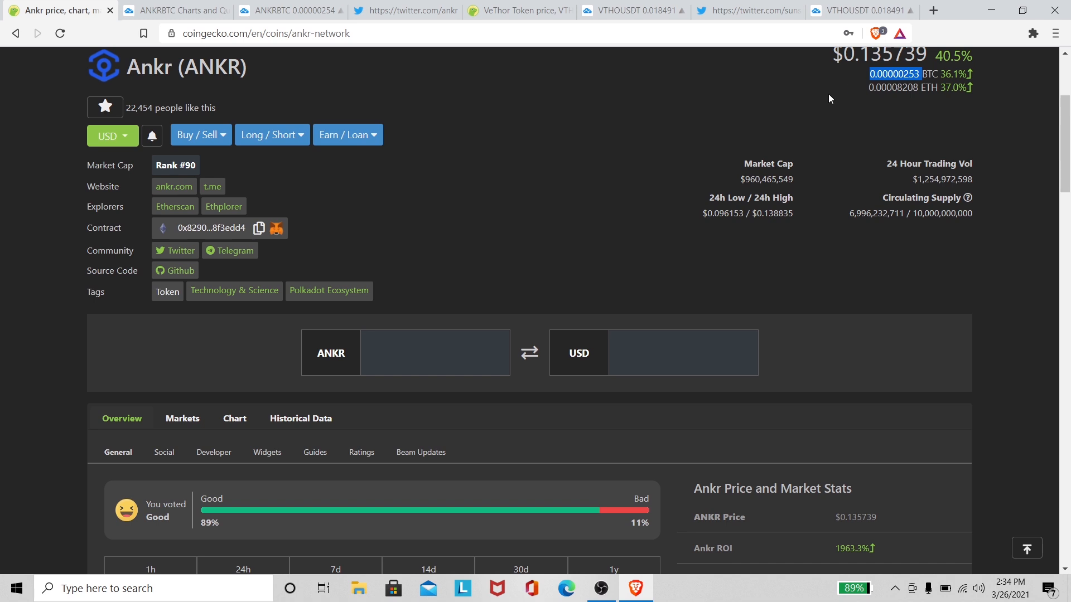
{"action": "mouse_move", "coordinate": [1041, 125]}
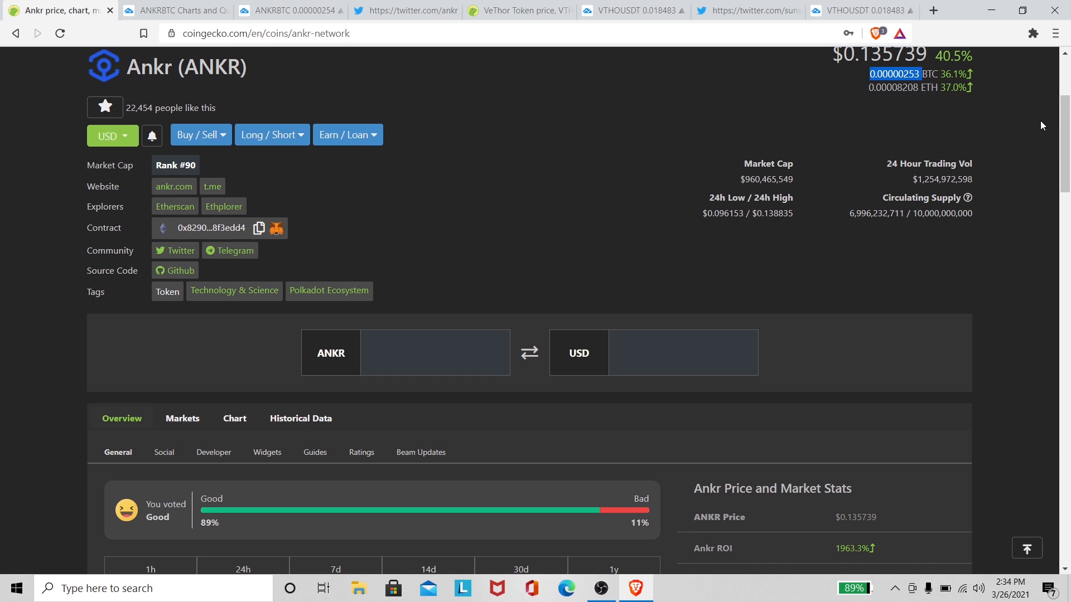
{"action": "mouse_move", "coordinate": [466, 129]}
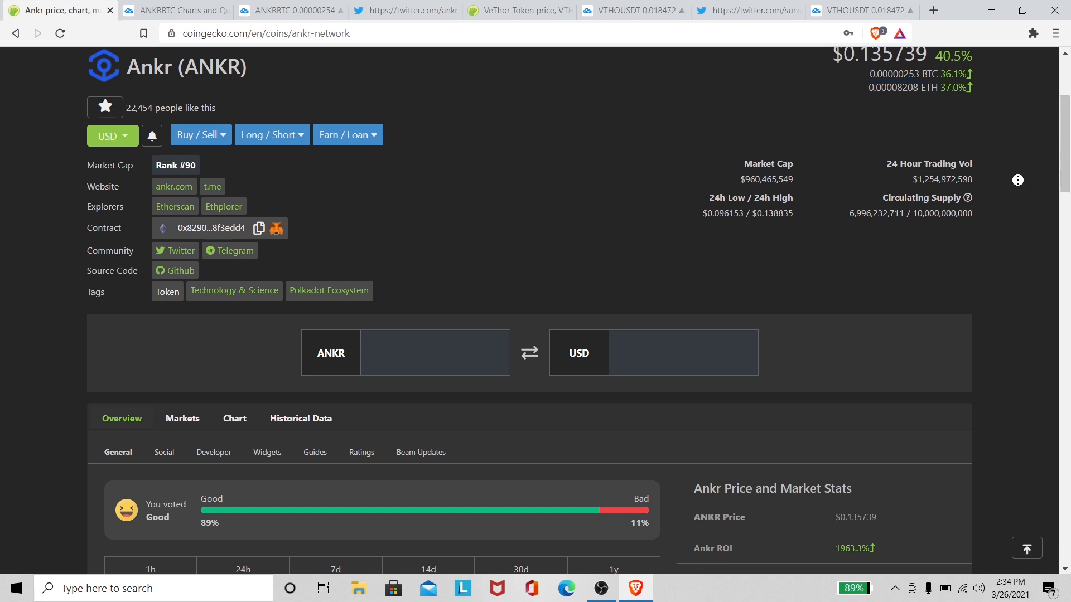
{"action": "scroll", "scroll_direction": "down", "scroll_amount": 3}
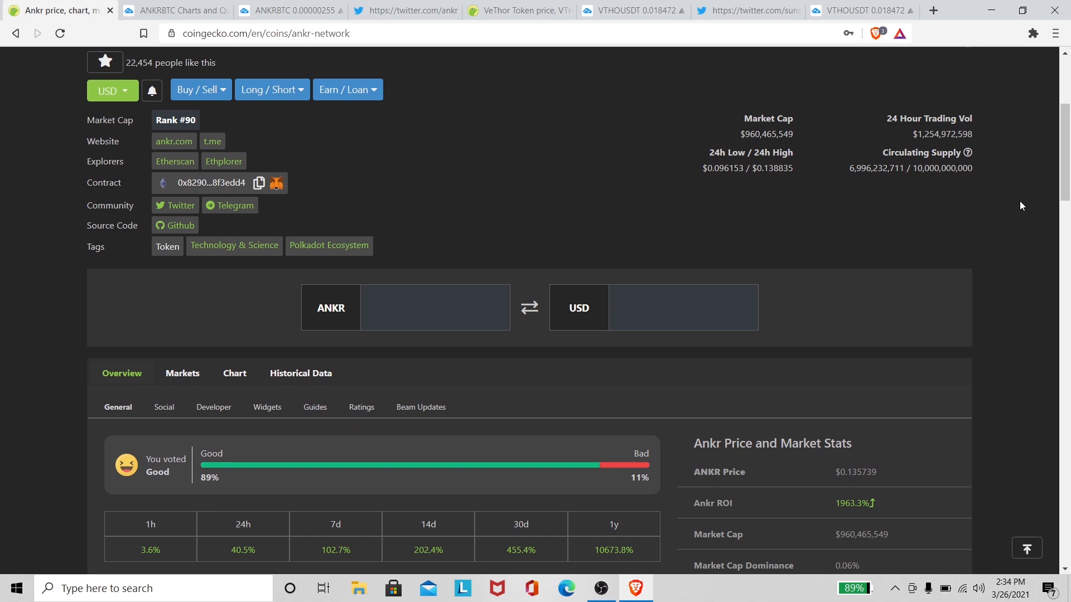
{"action": "scroll", "scroll_direction": "up", "scroll_amount": 3}
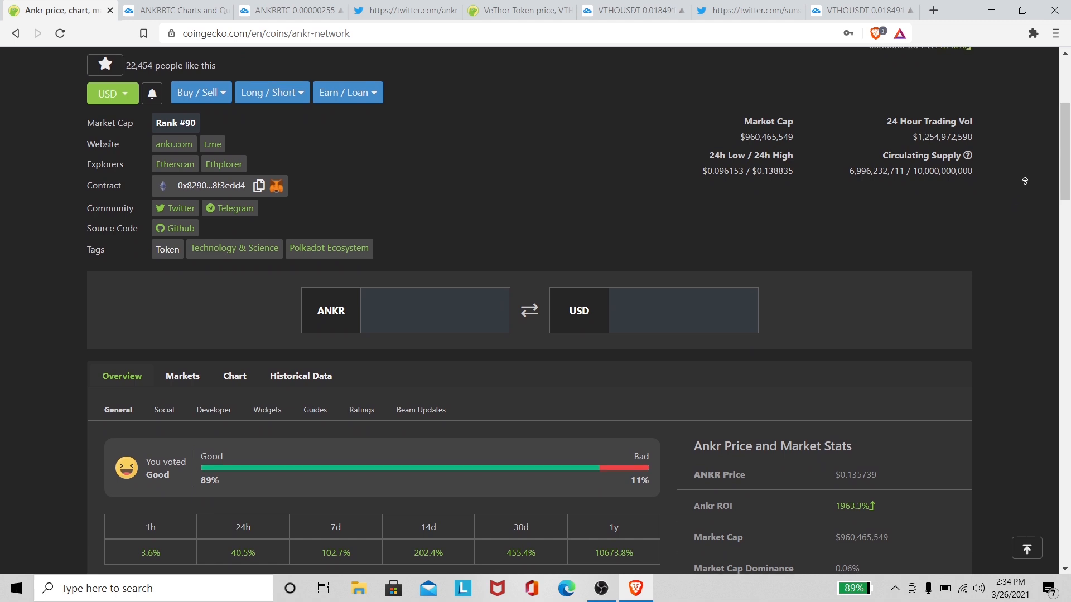
{"action": "scroll", "scroll_direction": "up", "scroll_amount": 3}
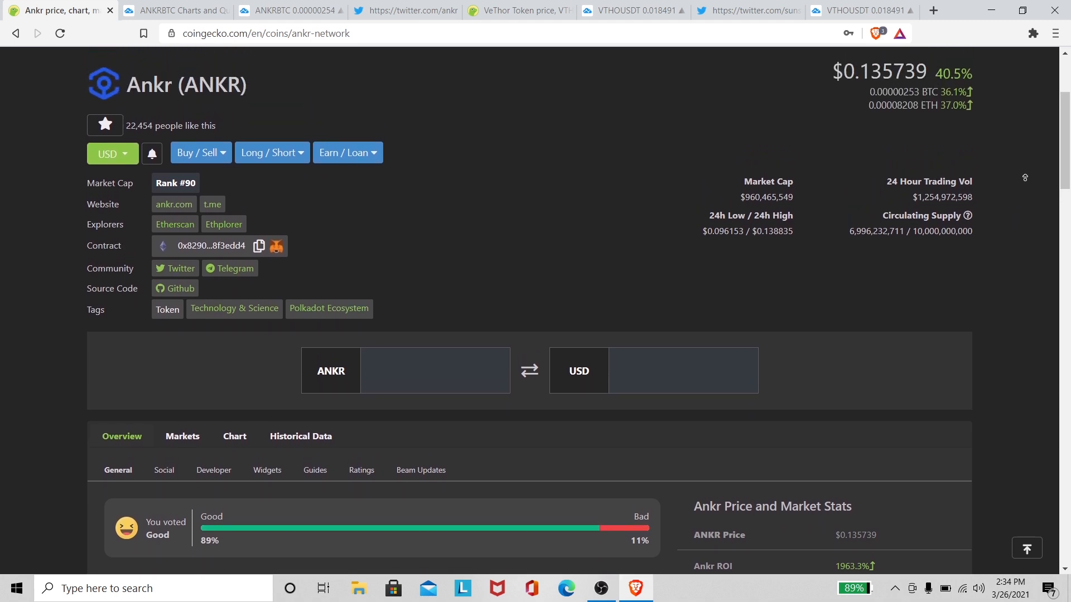
{"action": "scroll", "scroll_direction": "down", "scroll_amount": 3}
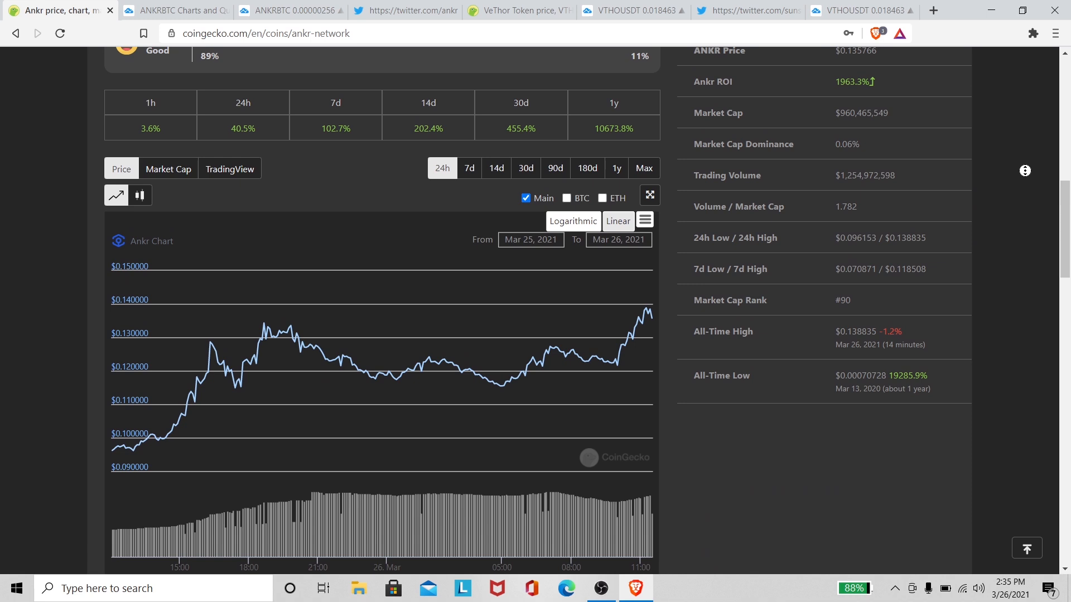
{"action": "scroll", "scroll_direction": "up", "scroll_amount": 3}
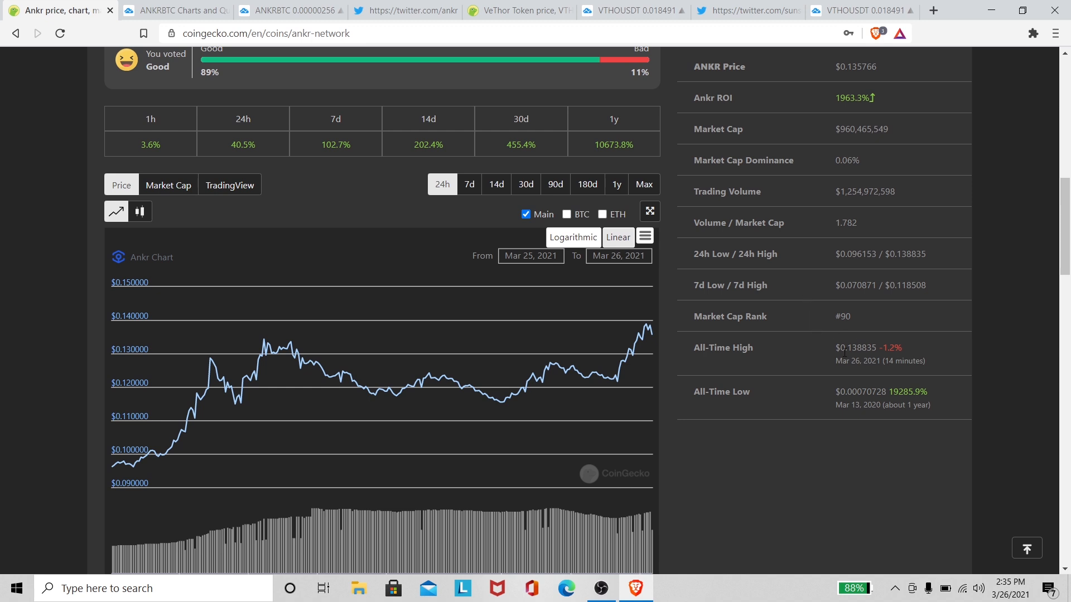
{"action": "double_click", "coordinate": [903, 360]}
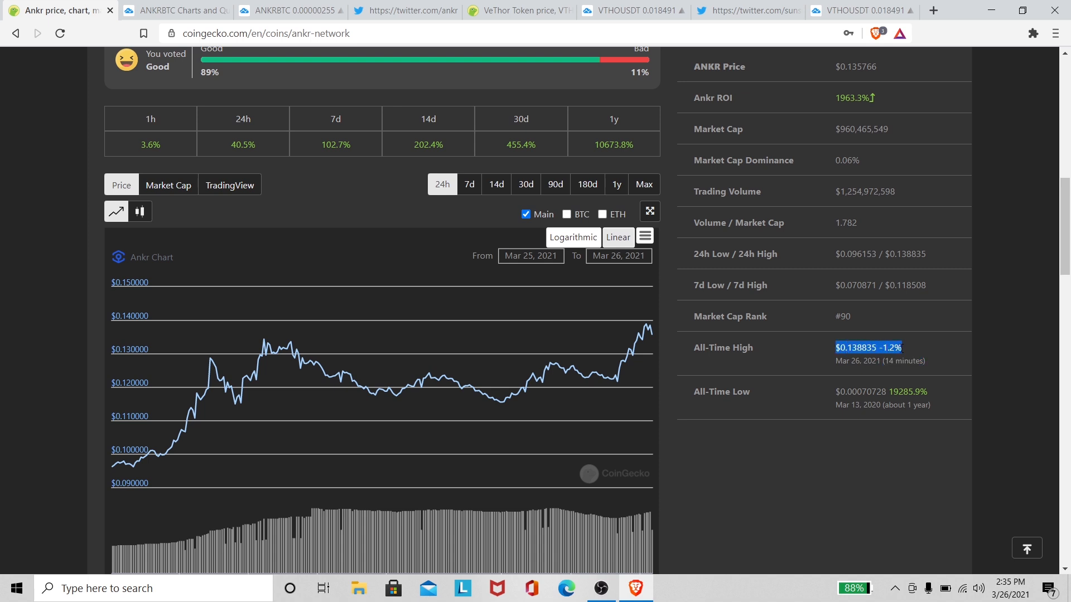
{"action": "mouse_move", "coordinate": [1065, 234]}
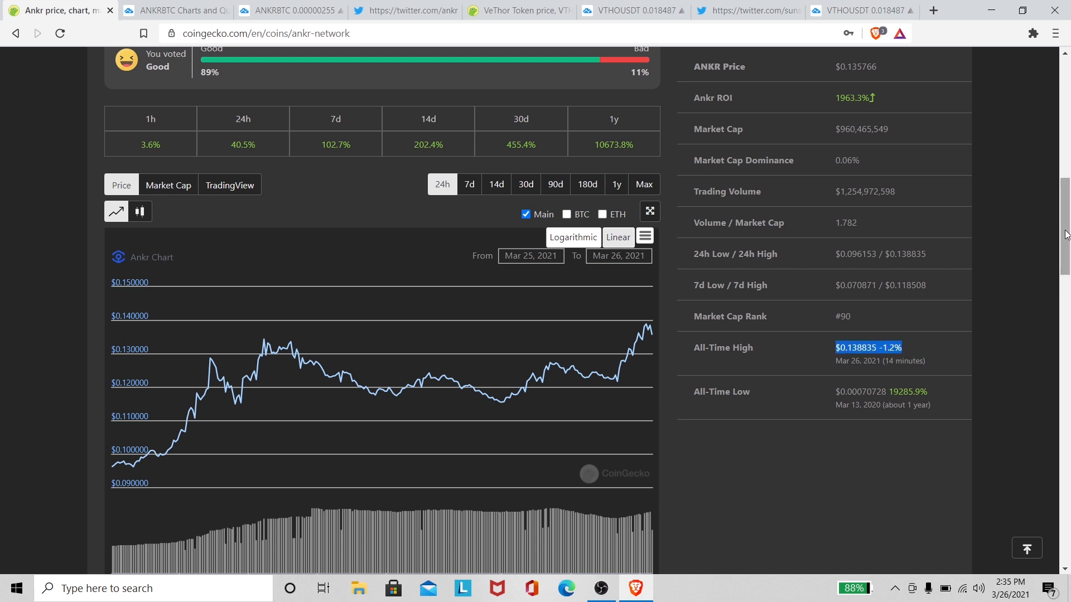
{"action": "scroll", "scroll_direction": "up", "scroll_amount": 3}
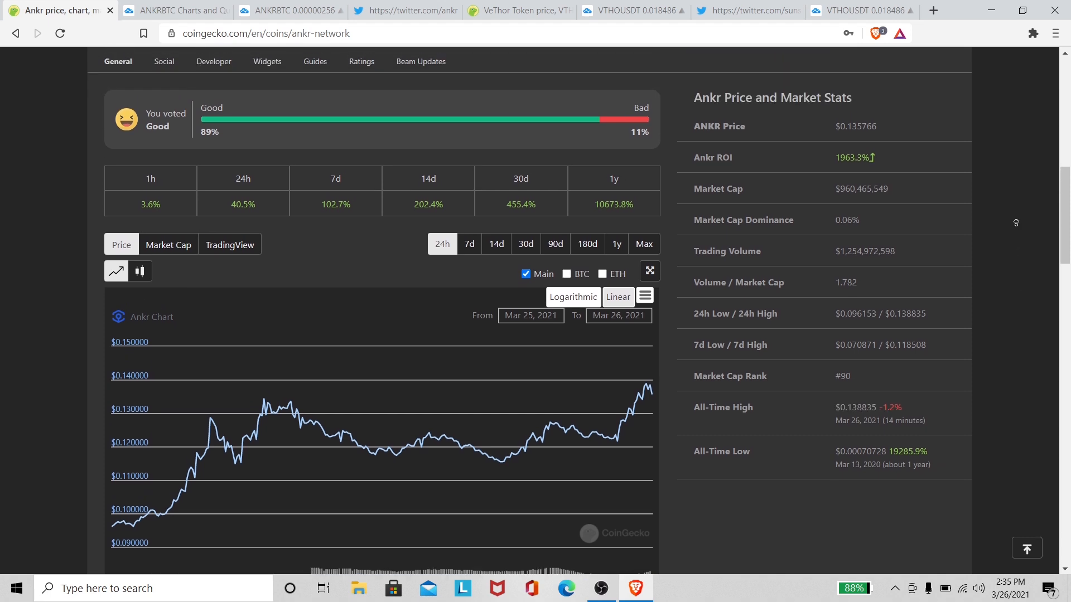
{"action": "scroll", "scroll_direction": "up", "scroll_amount": 3}
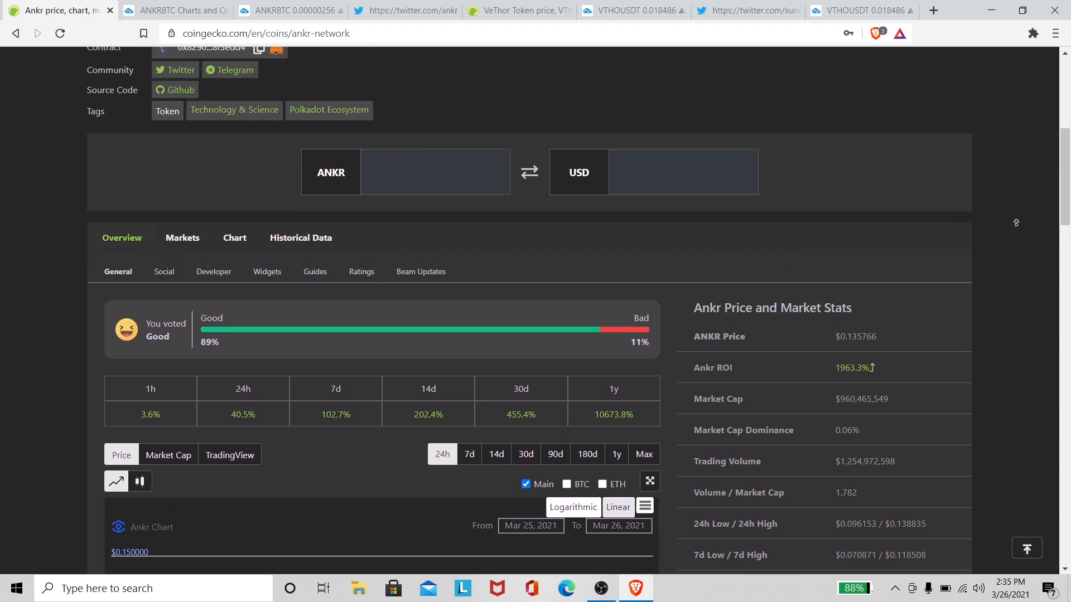
{"action": "scroll", "scroll_direction": "up", "scroll_amount": 3}
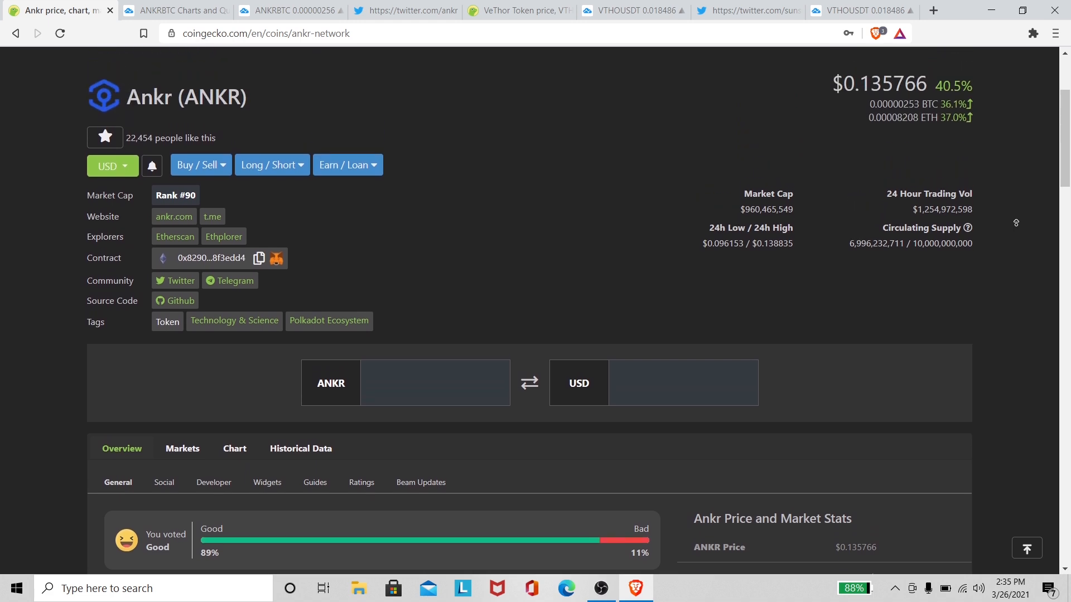
{"action": "scroll", "scroll_direction": "up", "scroll_amount": 3}
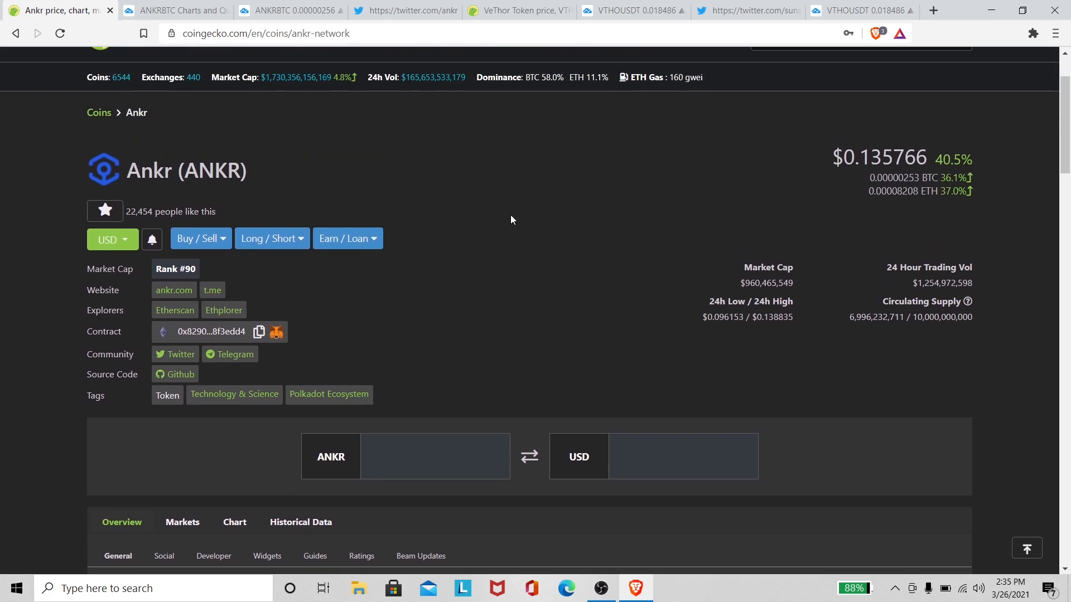
{"action": "mouse_move", "coordinate": [503, 189]}
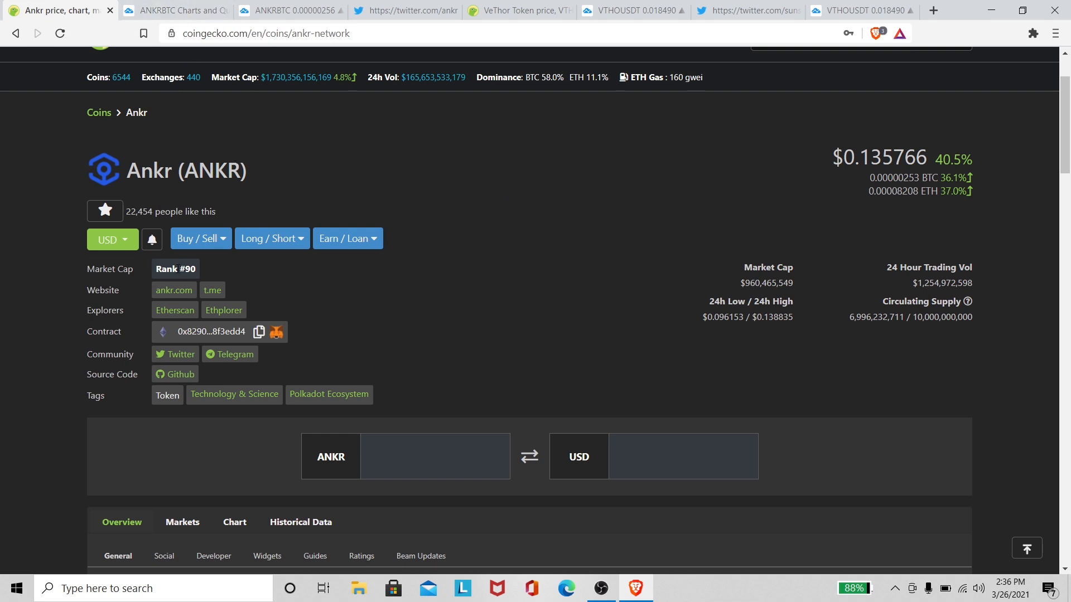
{"action": "double_click", "coordinate": [175, 269]}
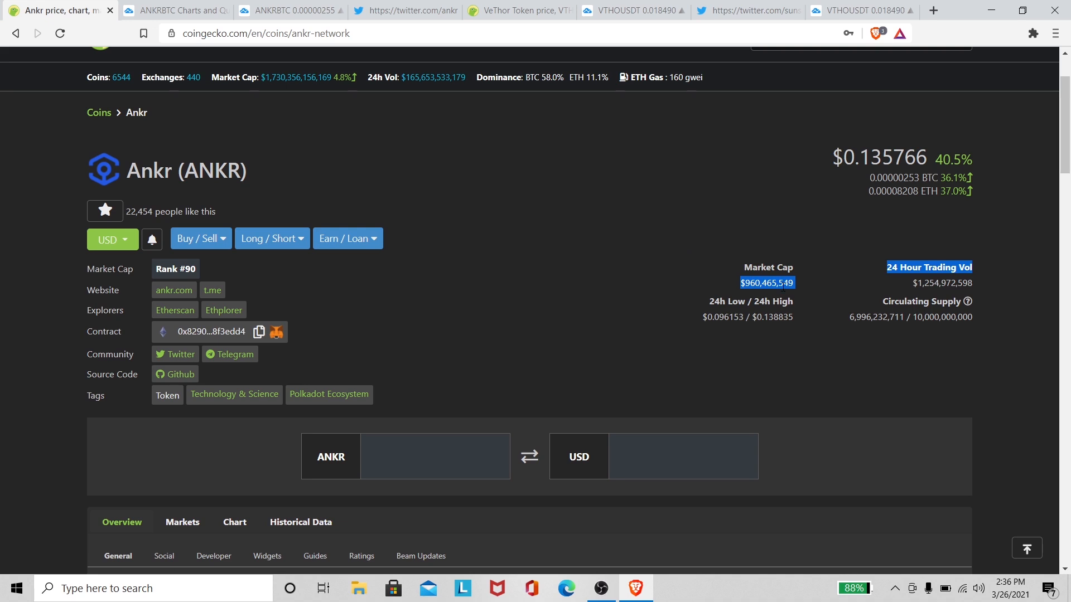
{"action": "mouse_move", "coordinate": [843, 297]}
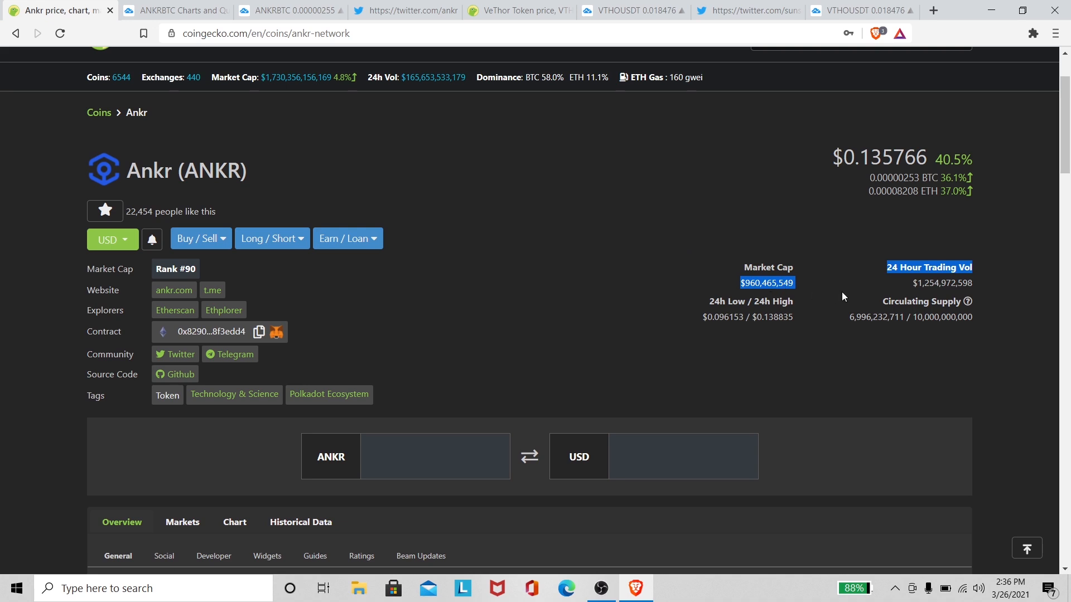
{"action": "mouse_move", "coordinate": [616, 315]}
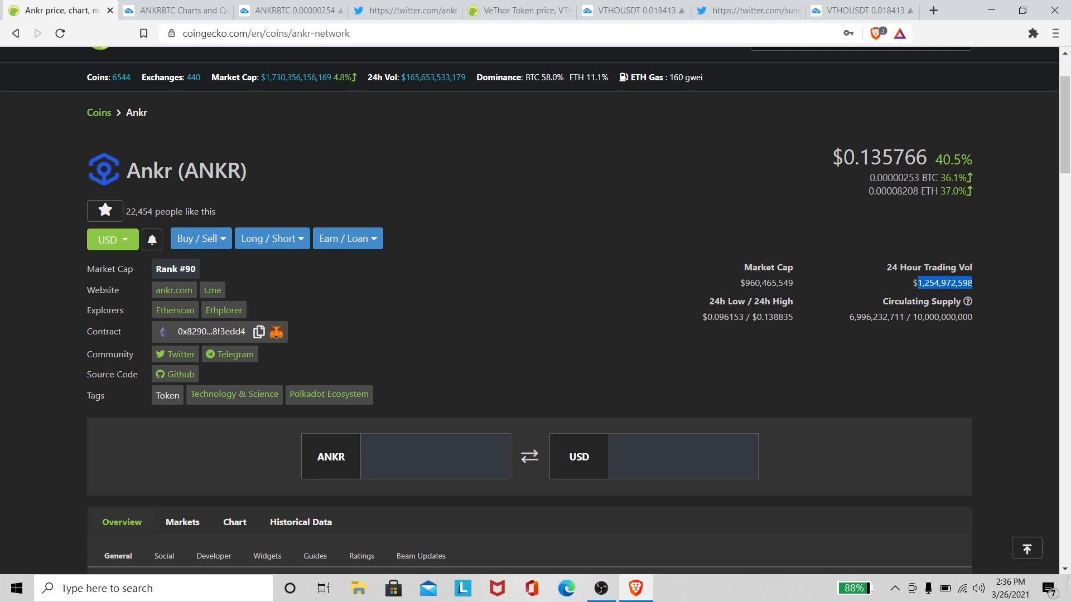
{"action": "mouse_move", "coordinate": [610, 304]}
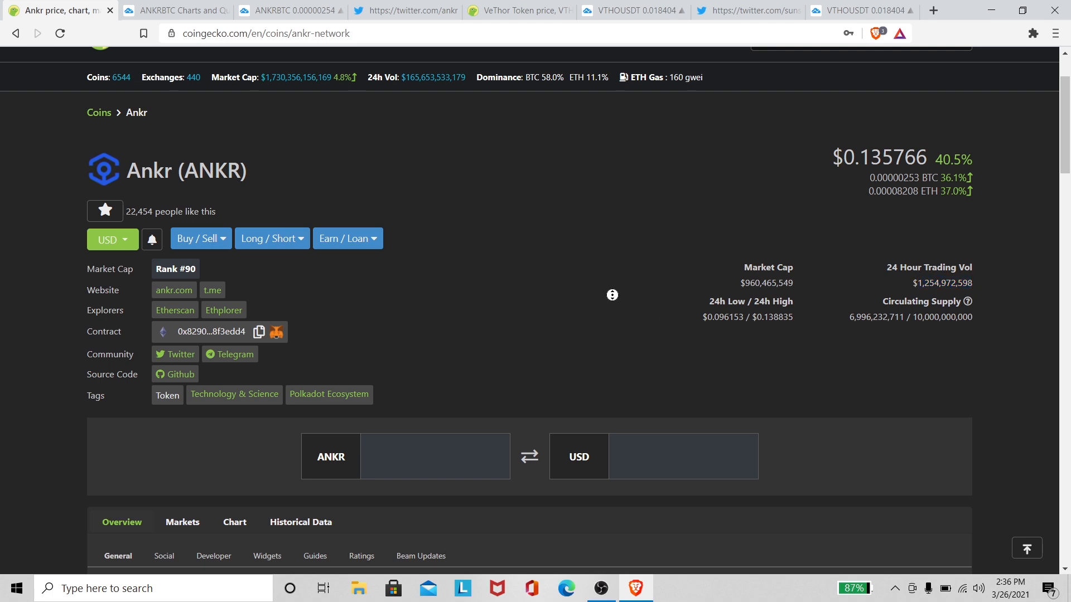
{"action": "scroll", "scroll_direction": "up", "scroll_amount": 3}
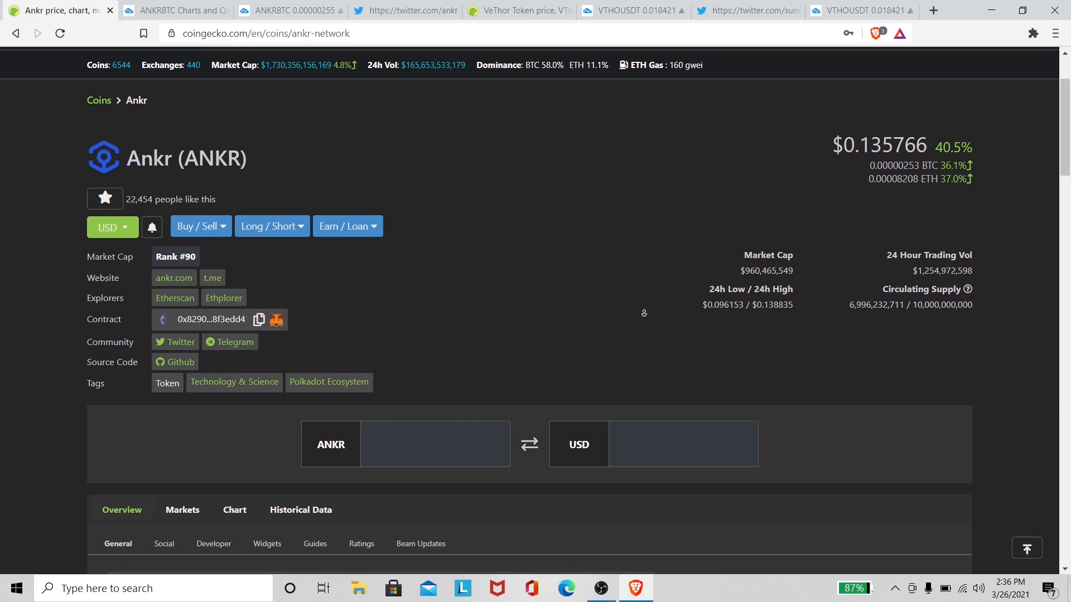